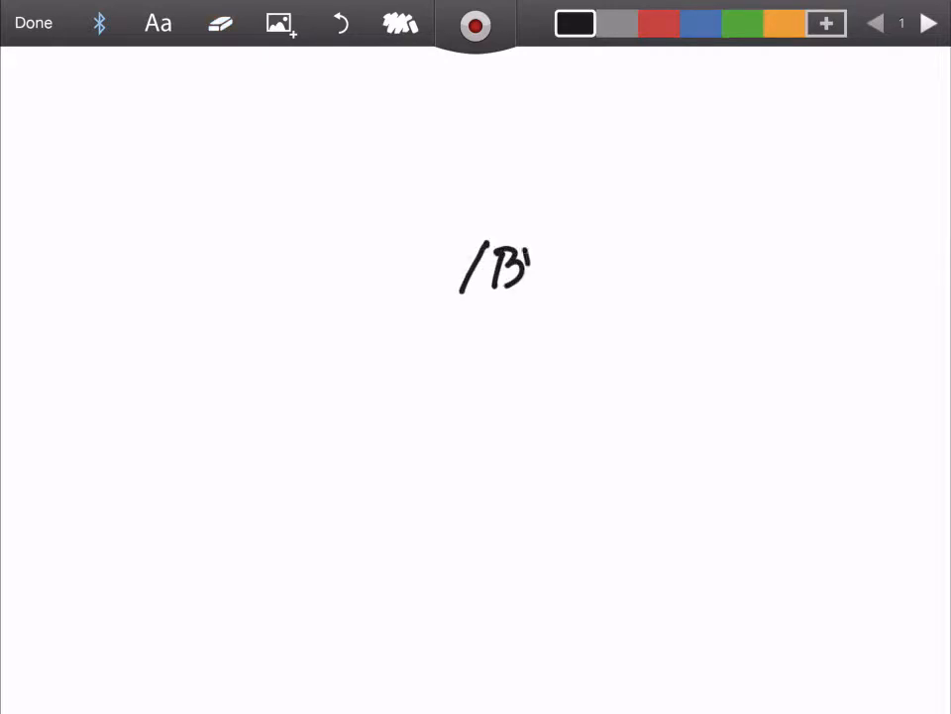
Handwrite "/Blog" mid-page with a long horizontal line extending to its left.
drag(525, 258, 570, 297)
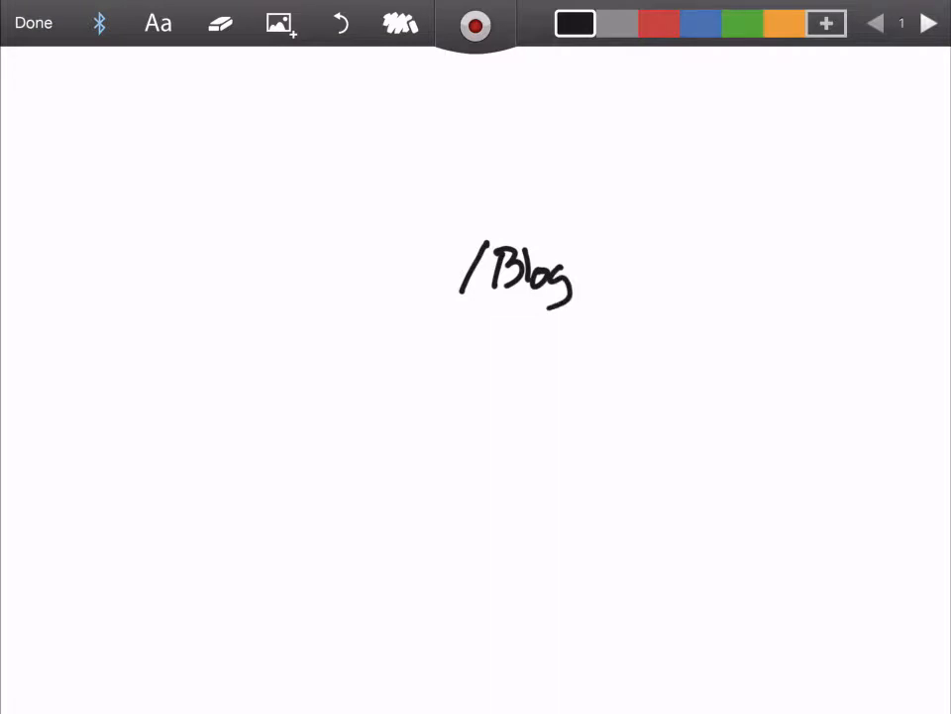
drag(231, 282, 444, 293)
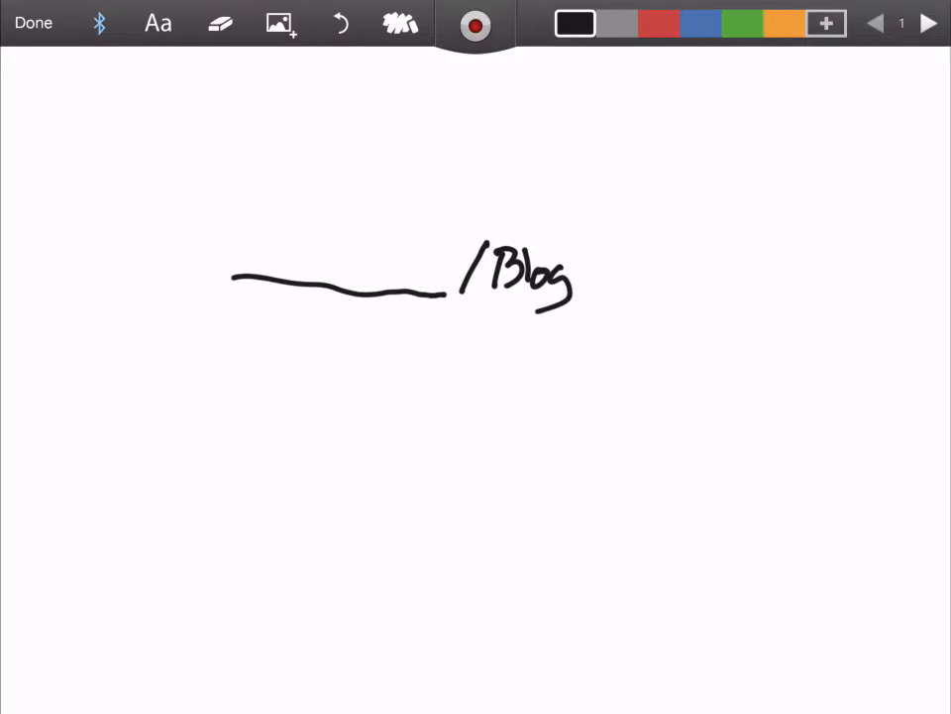
Draw a square under Blog with hatched "CS" inside, and begin diagonal "Youtube" at left.
drag(444, 335, 444, 352)
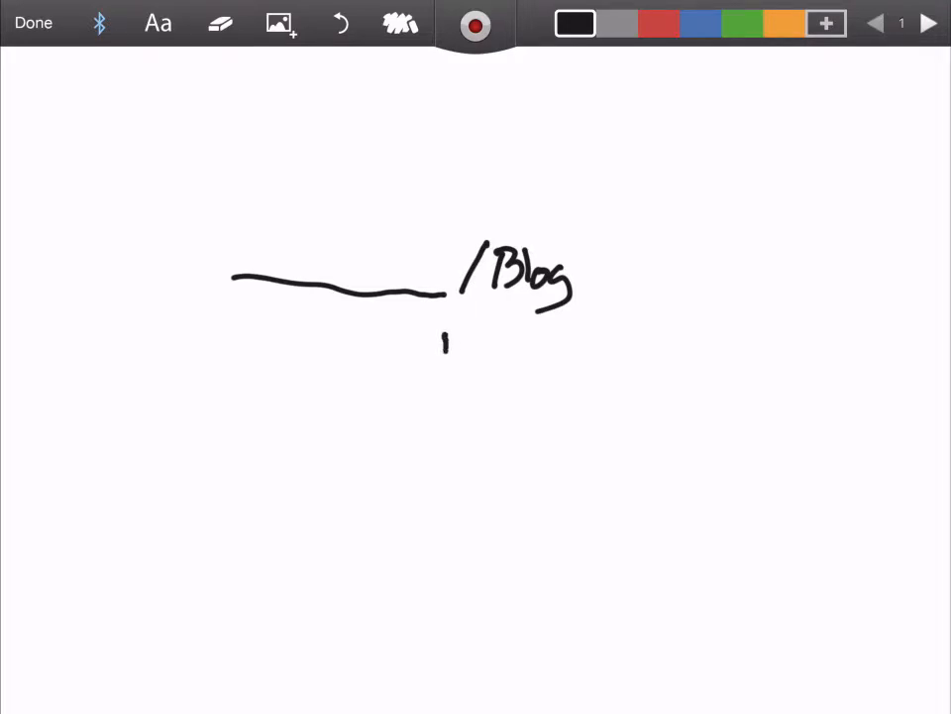
drag(444, 342, 555, 412)
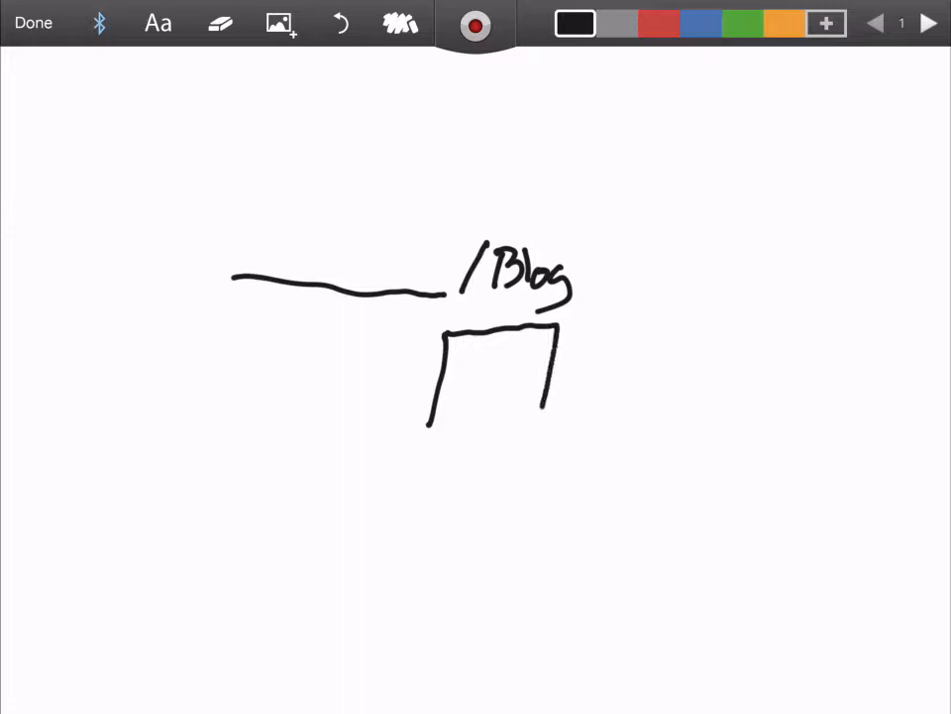
drag(431, 426, 540, 431)
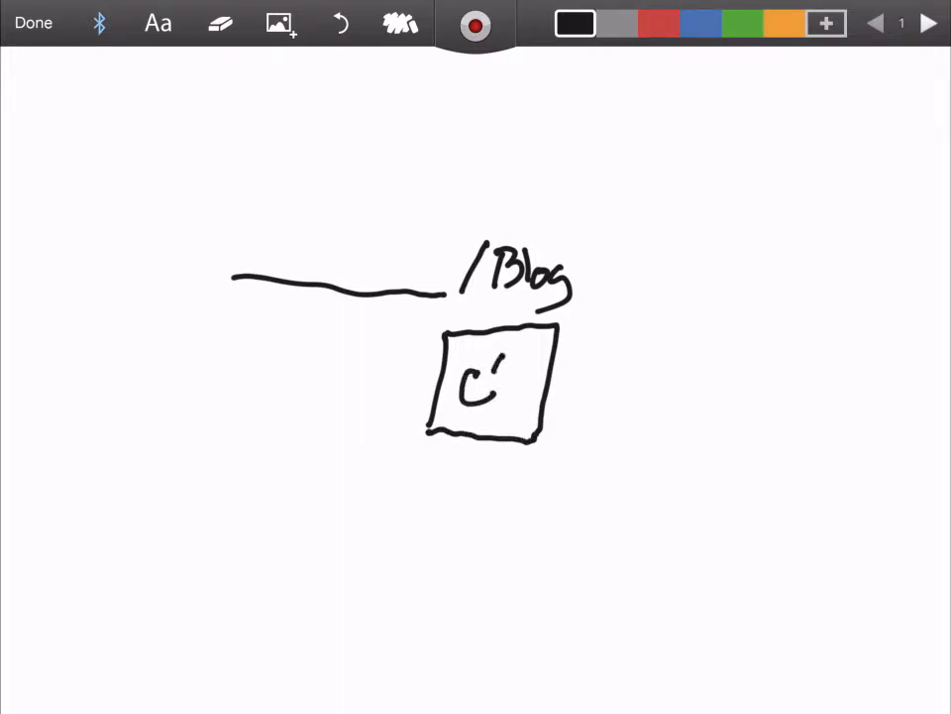
drag(496, 376, 515, 397)
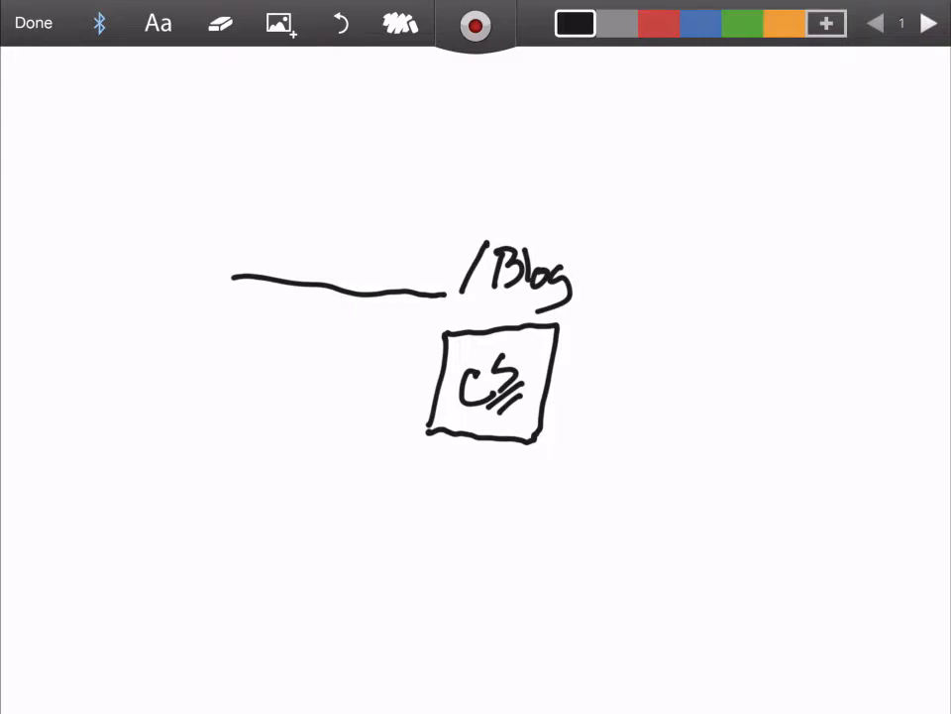
drag(45, 295, 91, 287)
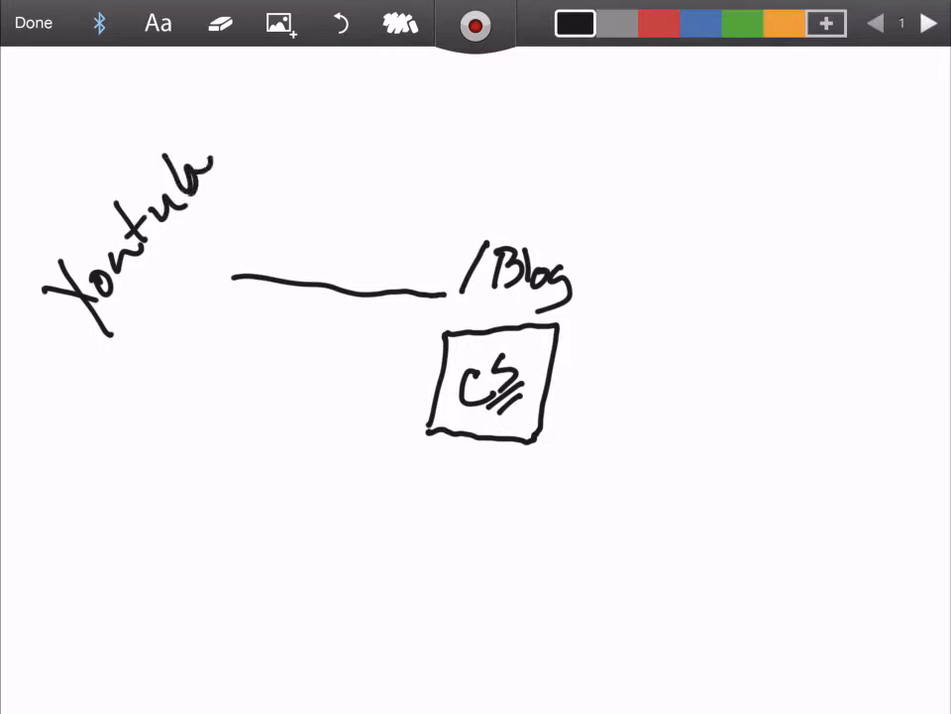
Finish the "Youtube" label and draw an arrow from it into the CS box.
drag(184, 183, 228, 159)
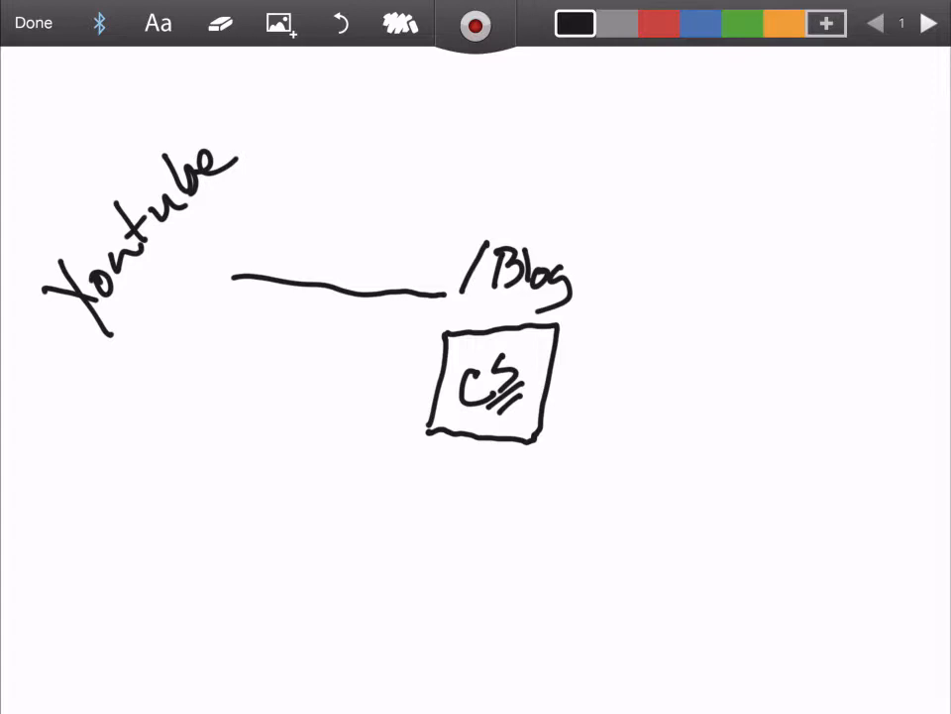
drag(150, 260, 421, 343)
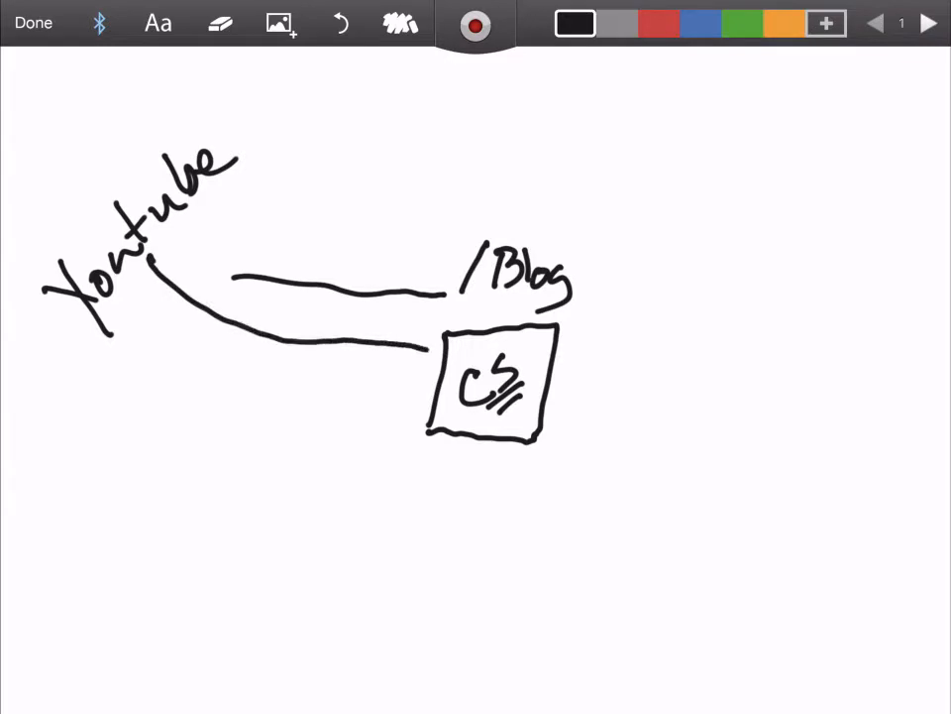
drag(406, 342, 461, 359)
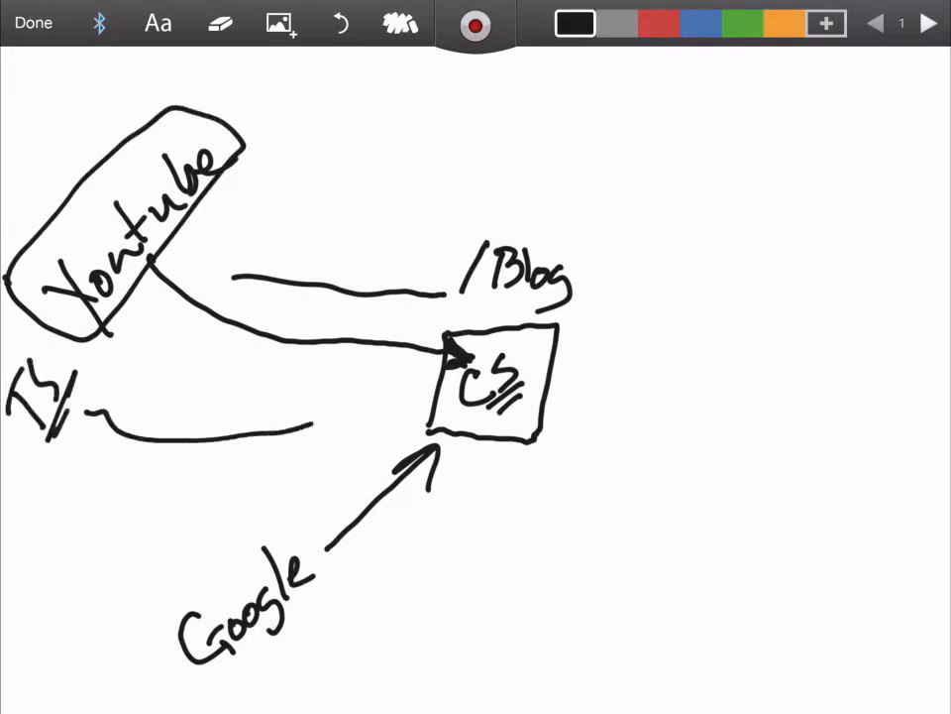
Put an arrowhead on the TS line and branch a line from CS to Twitter.
drag(317, 416, 386, 412)
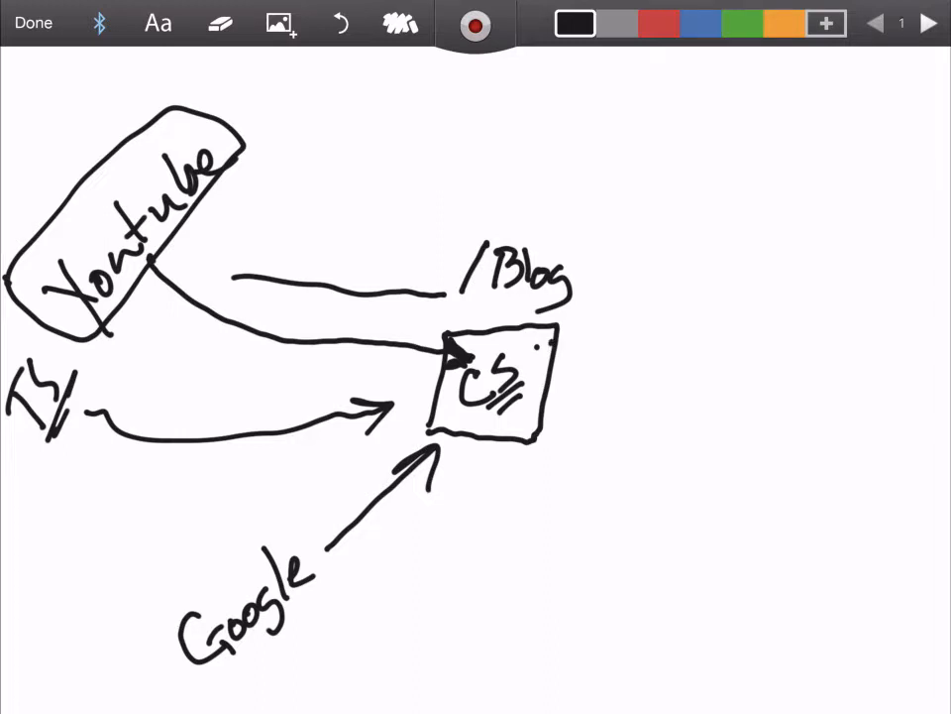
drag(543, 342, 734, 117)
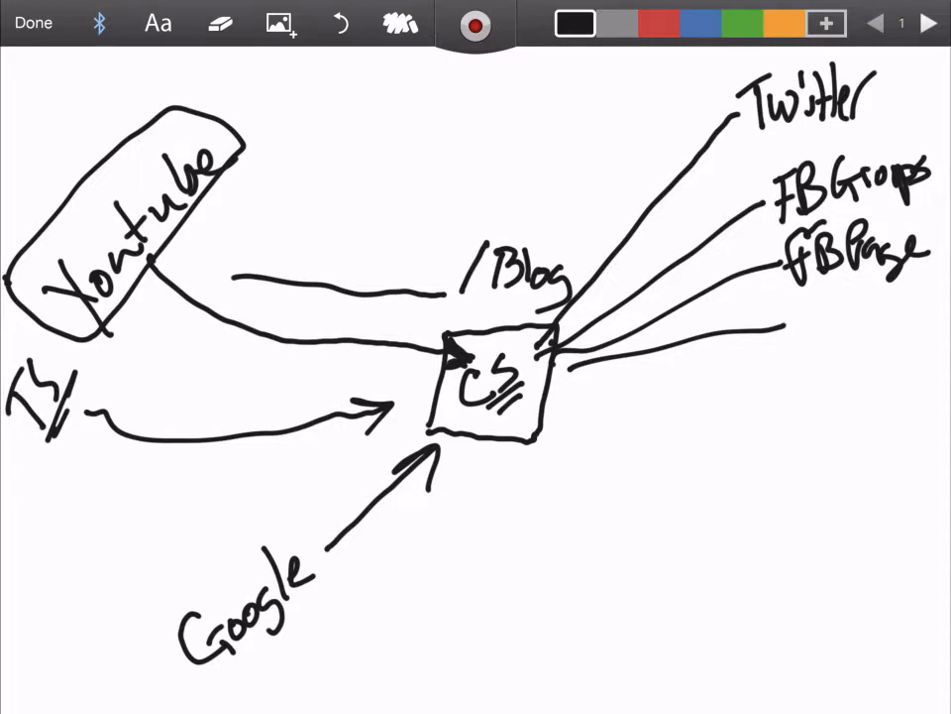
Write the blog-sites list on the fourth branch, then add lower branches labelled "Pint" and below.
drag(793, 327, 857, 317)
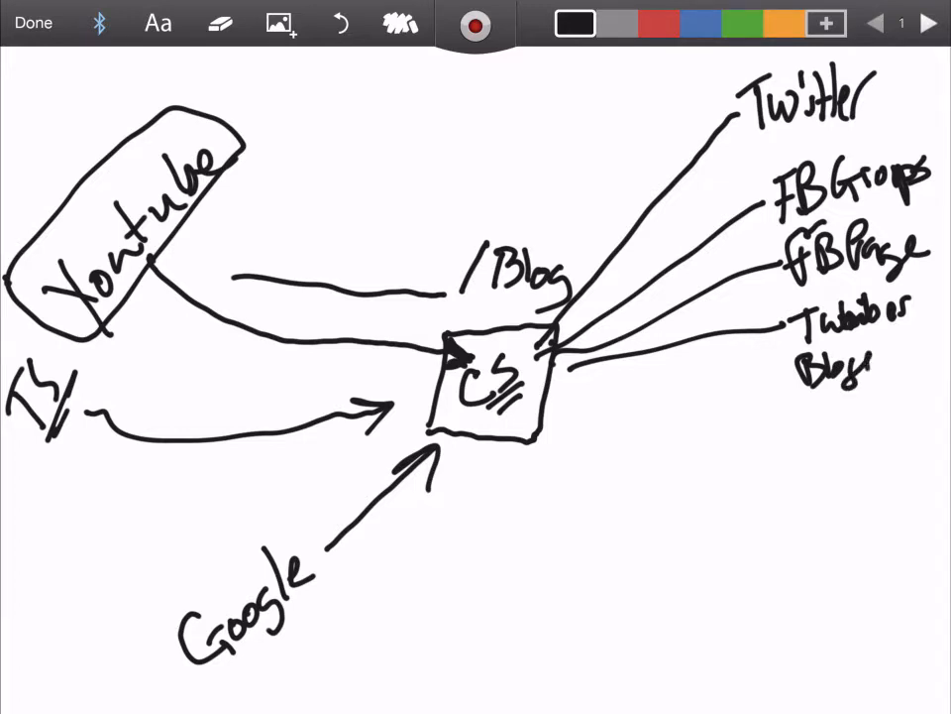
drag(857, 367, 892, 362)
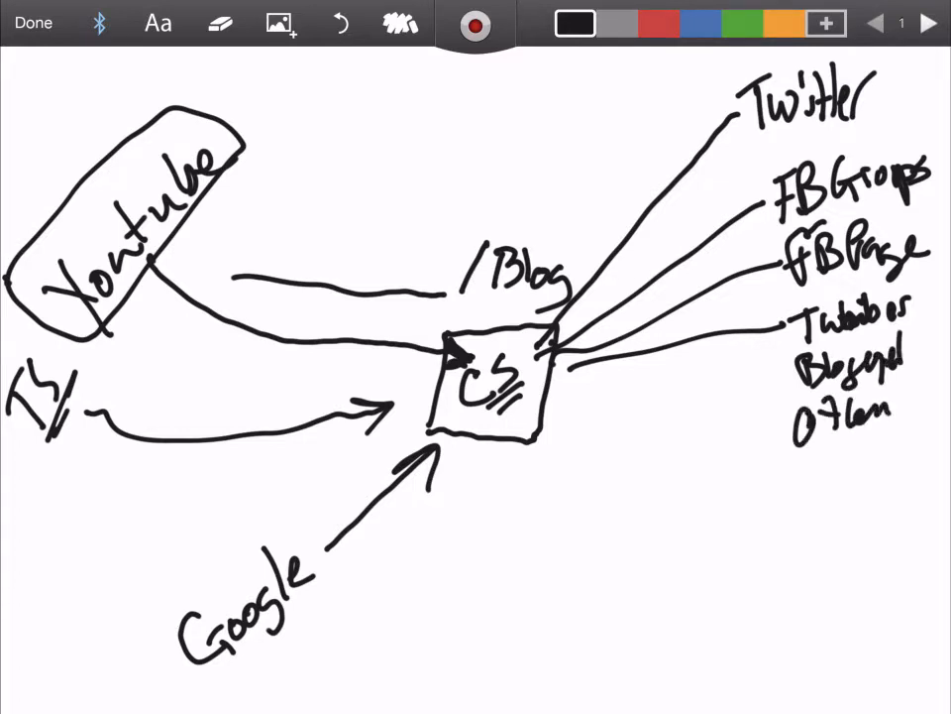
drag(585, 416, 807, 485)
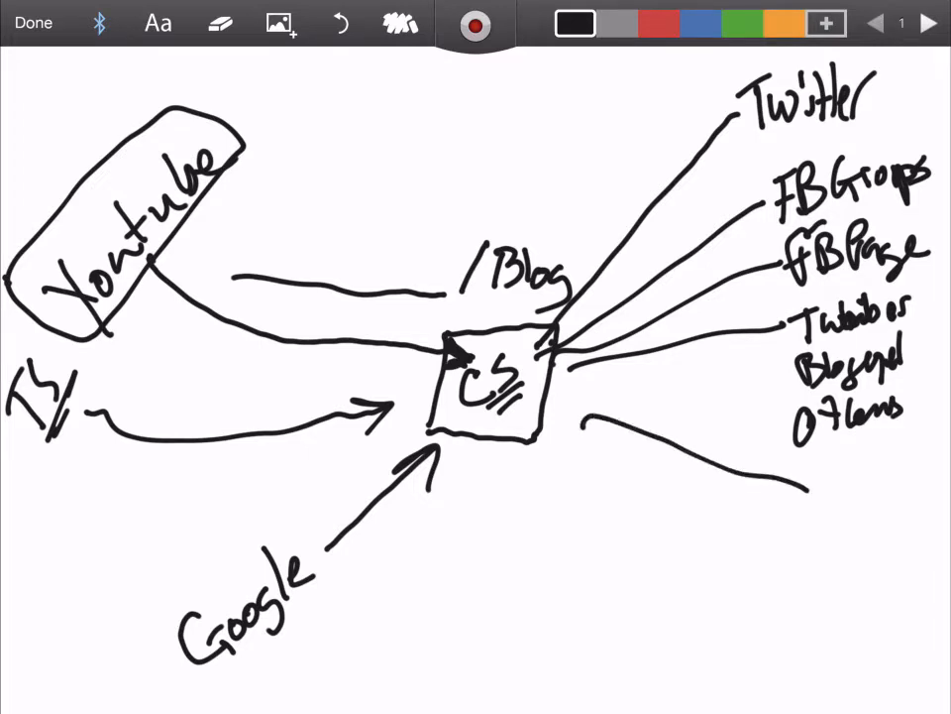
text(Pin)
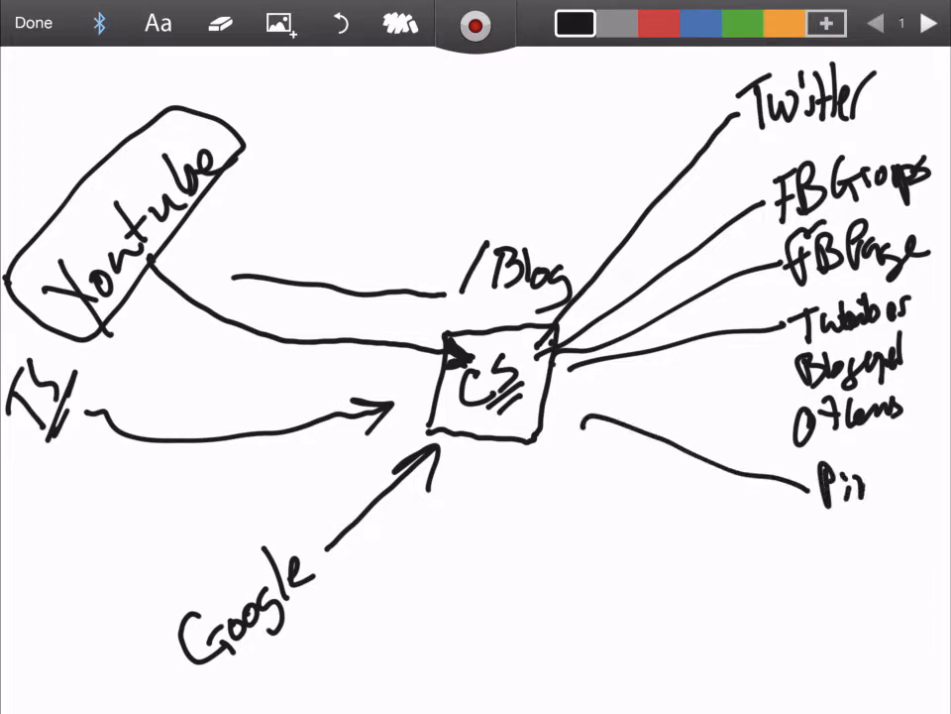
drag(590, 426, 798, 585)
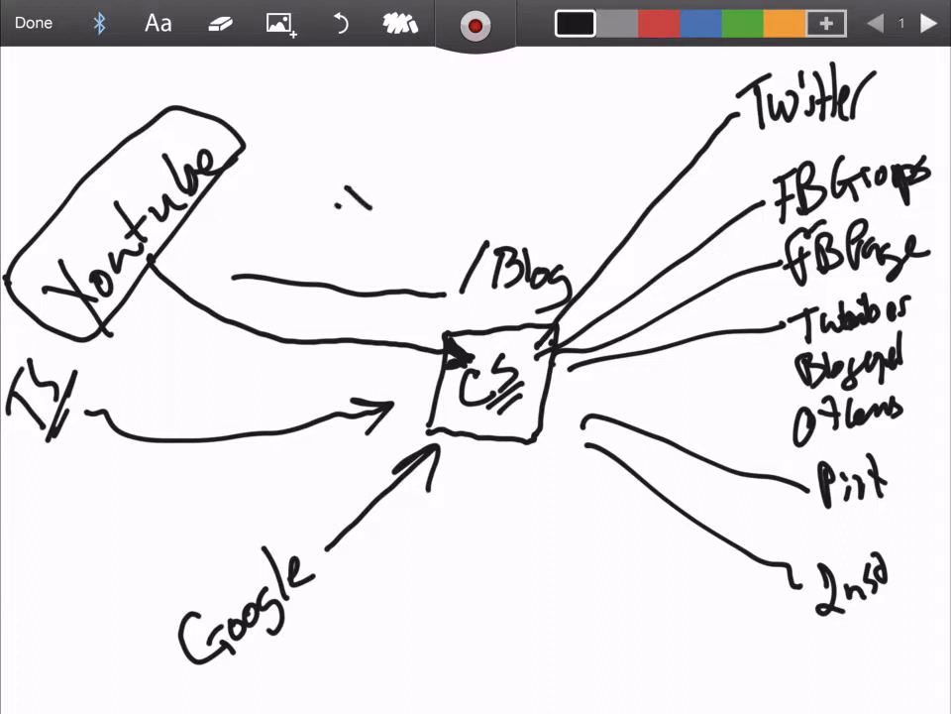
Write a new "Tumblr" label near the top of the map.
drag(332, 194, 387, 163)
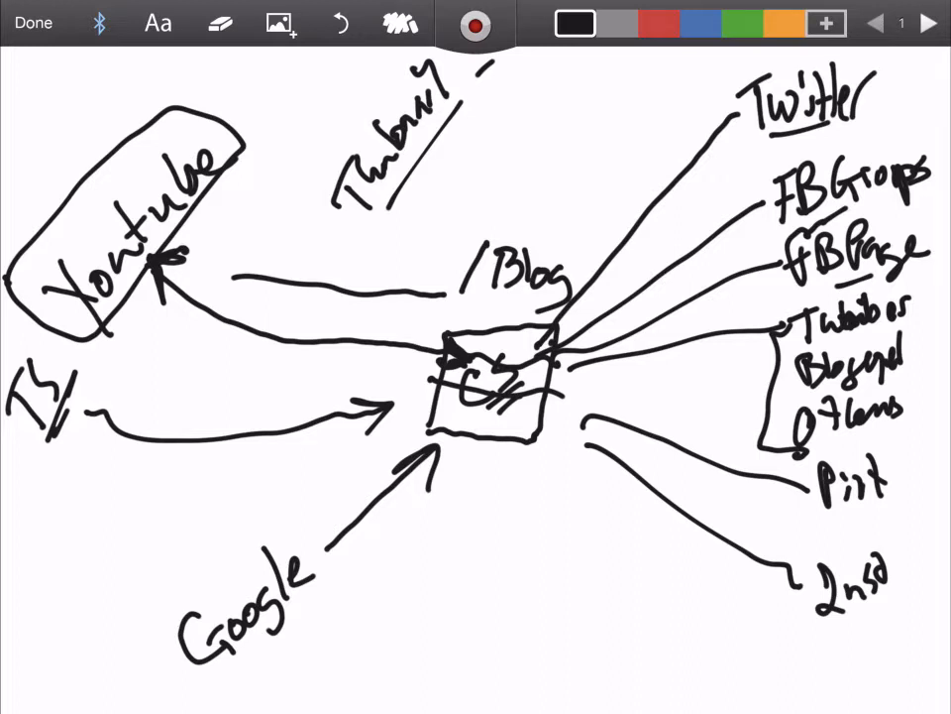
Write "Free" above Google, go to the home screen, and request stopping the broadcast.
drag(342, 590, 421, 550)
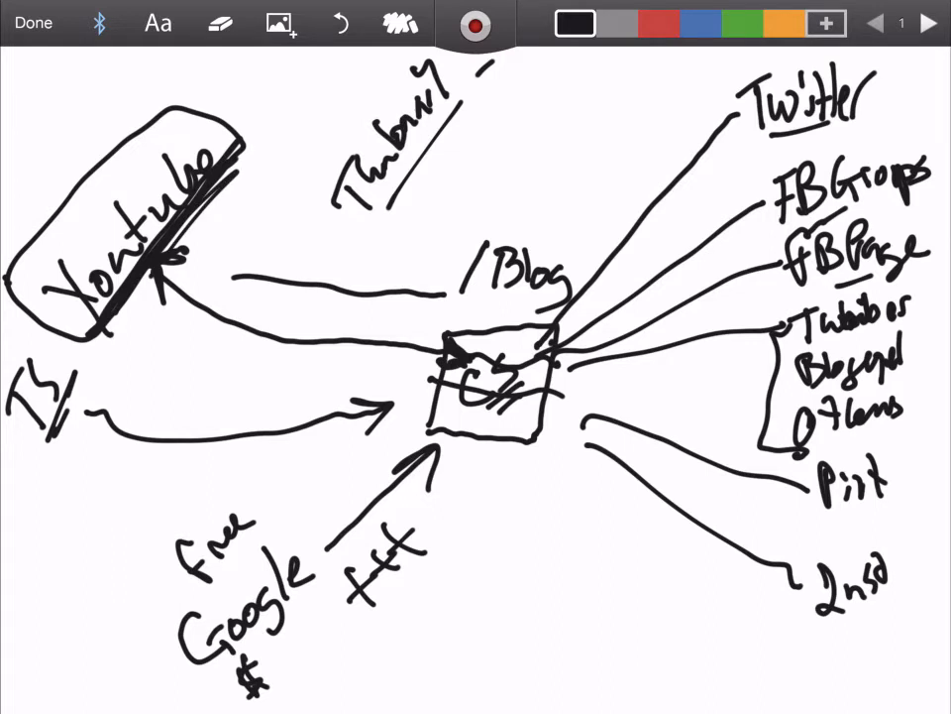
click(33, 23)
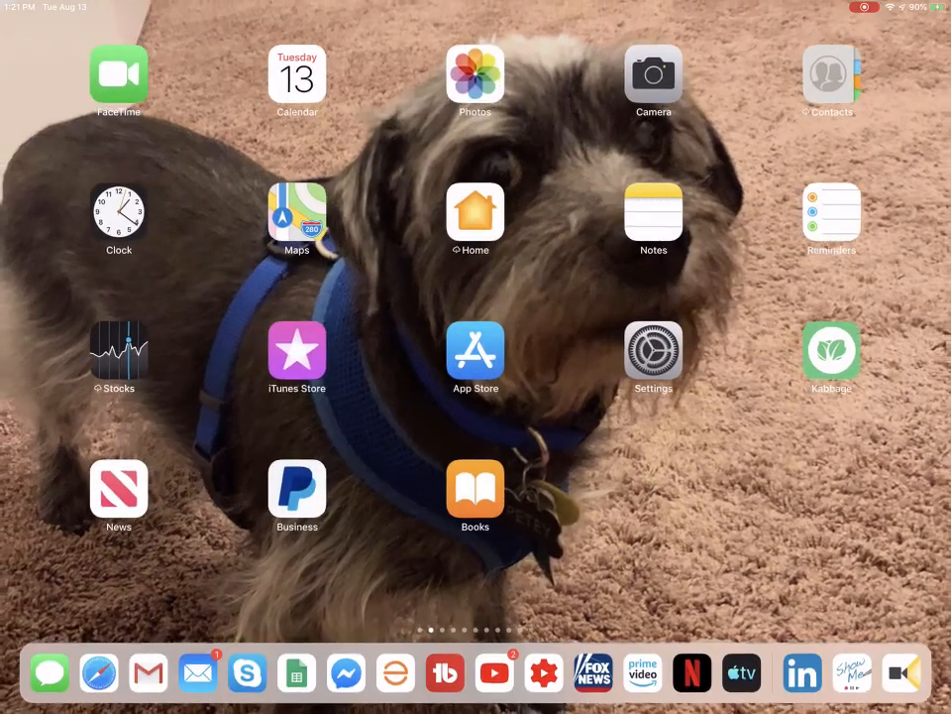
click(475, 357)
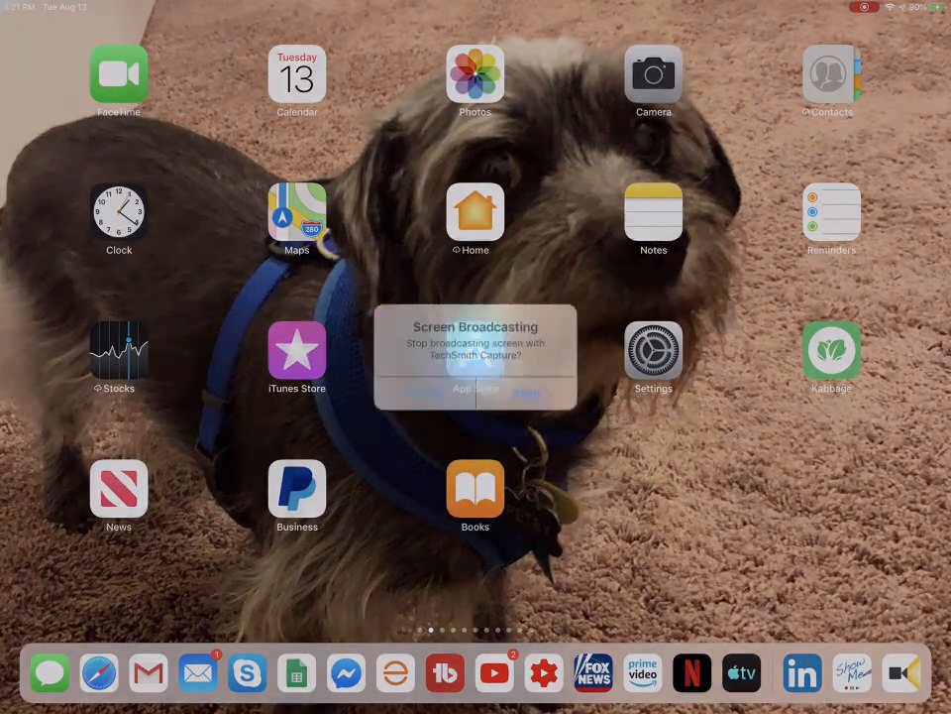